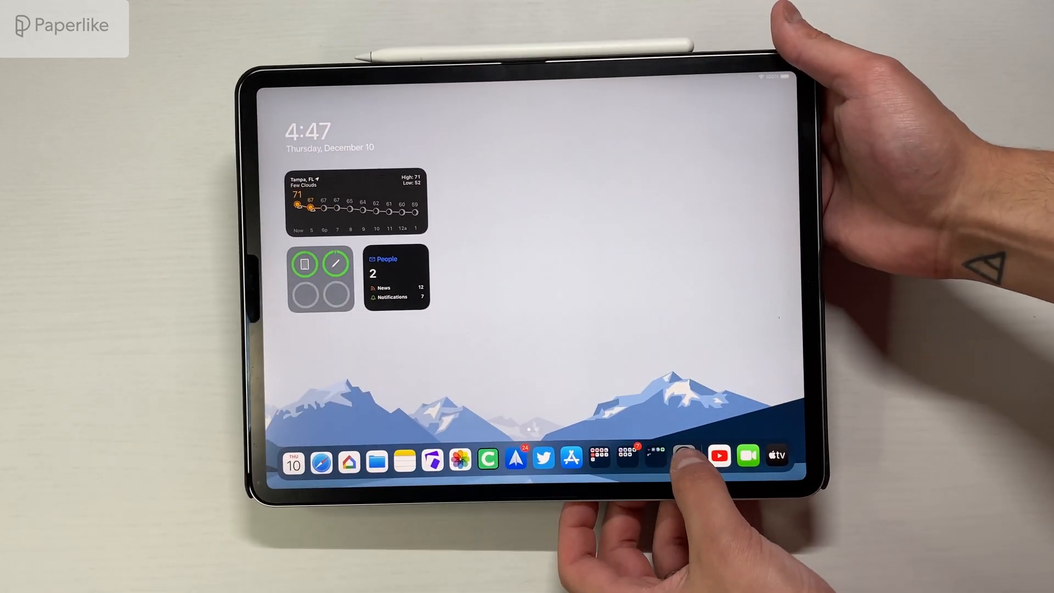
View the About page listing iPadOS version 14.3 and the iPad Pro 12.9-inch (3rd generation) details.
click(682, 458)
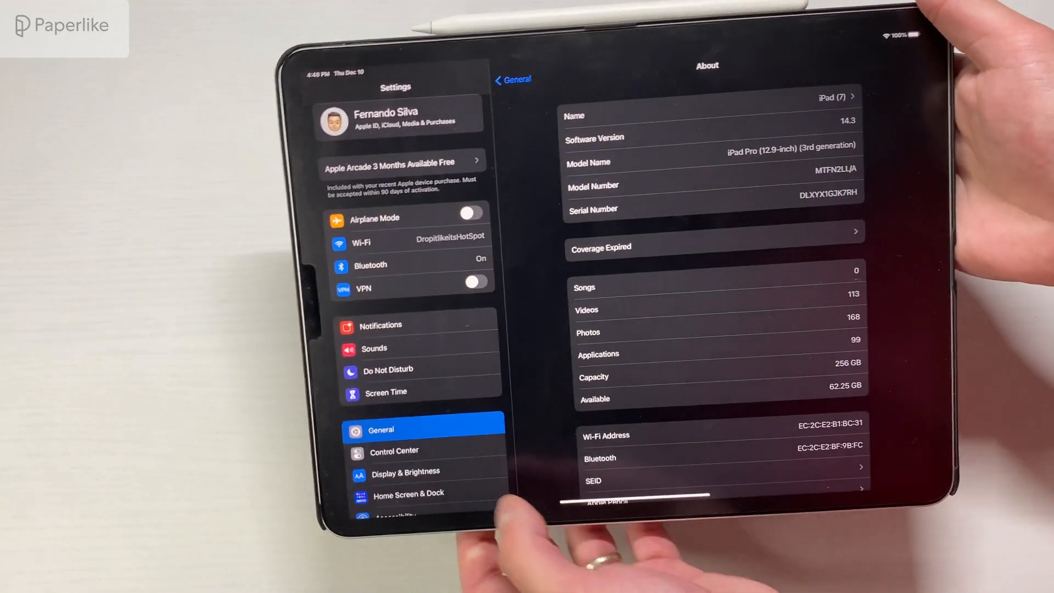
scroll(down, 3)
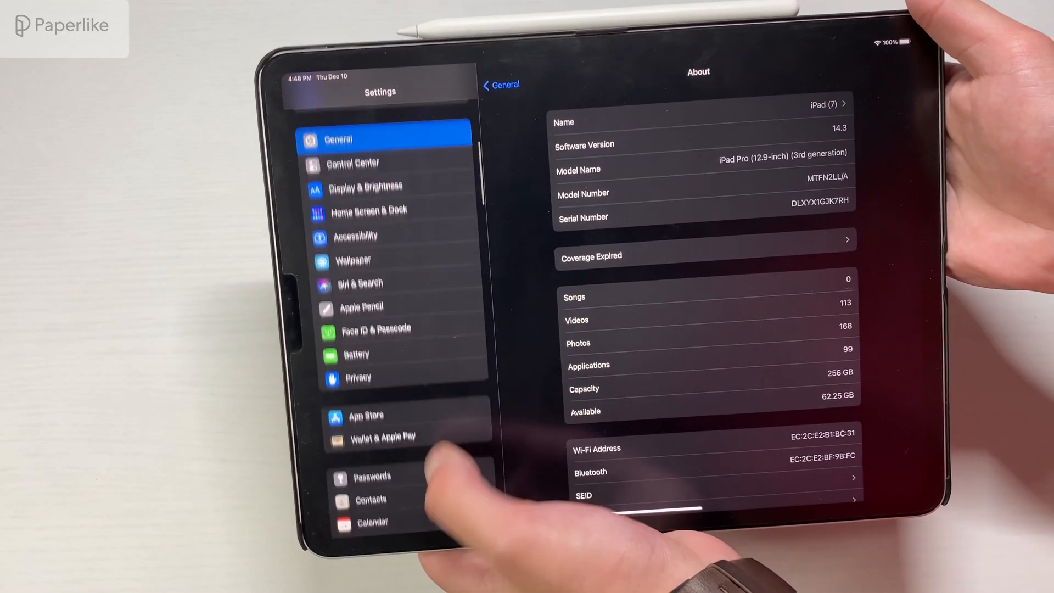
Review Safari's search engine list (Google, Yahoo, Bing, DuckDuckGo, Ecosia) and return home.
click(339, 454)
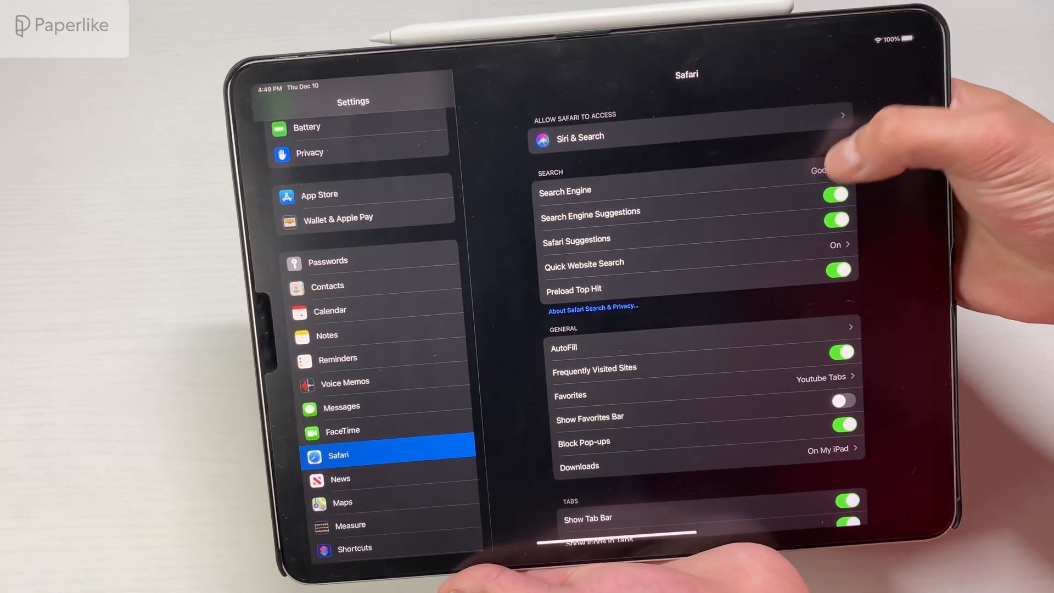
click(699, 191)
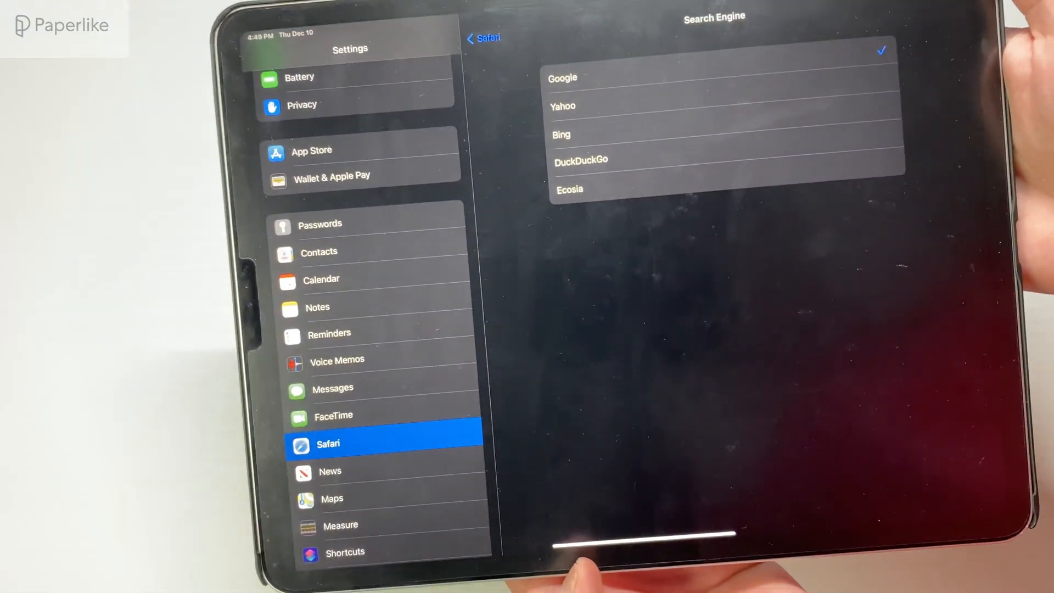
key(home)
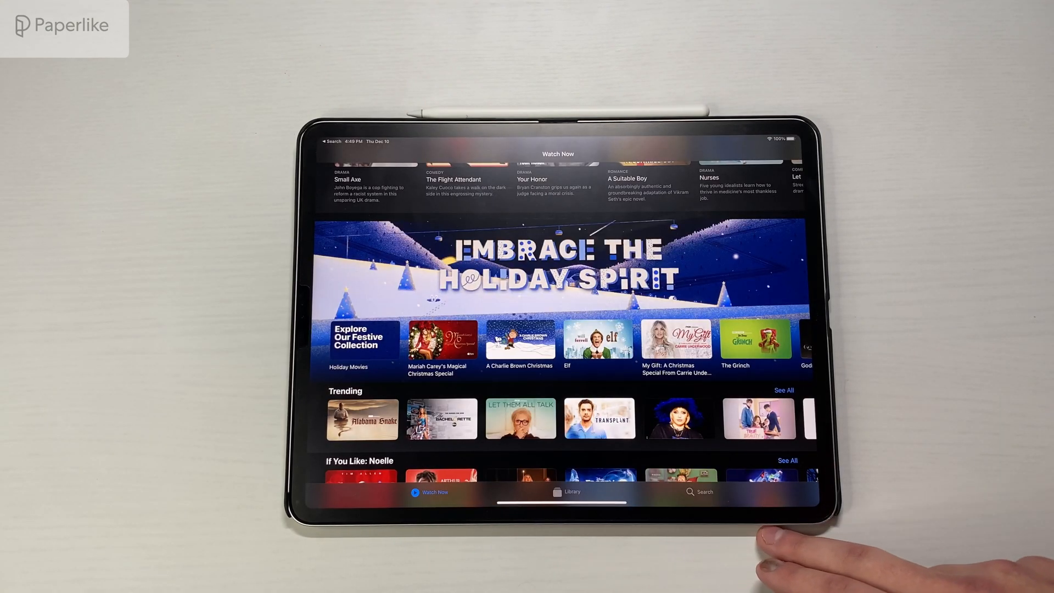
Browse Apple TV's Watch Now page past the holiday banner to the trending titles.
scroll(down, 3)
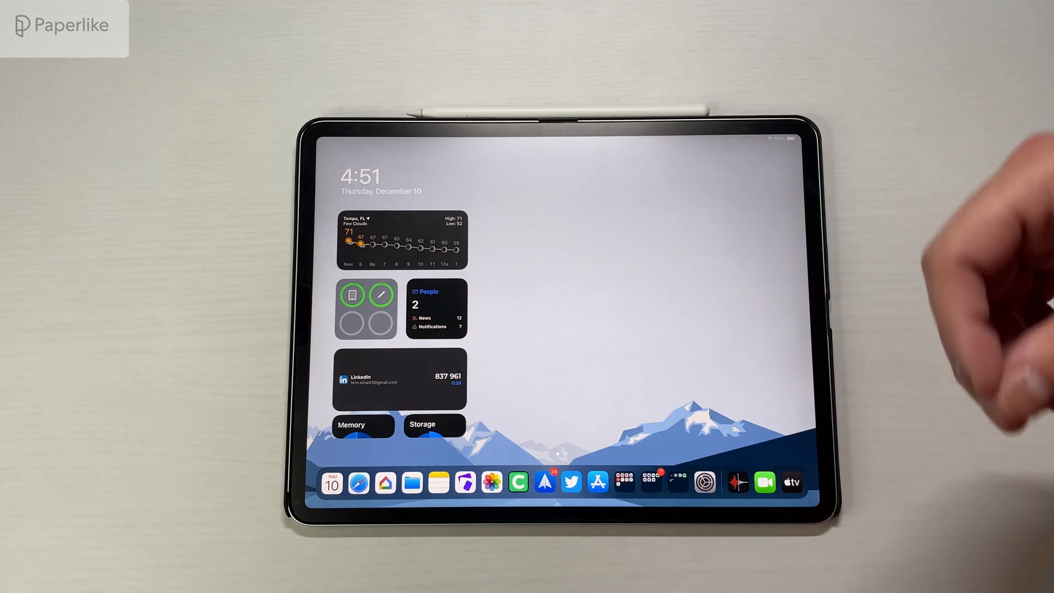
mouse_move(940, 303)
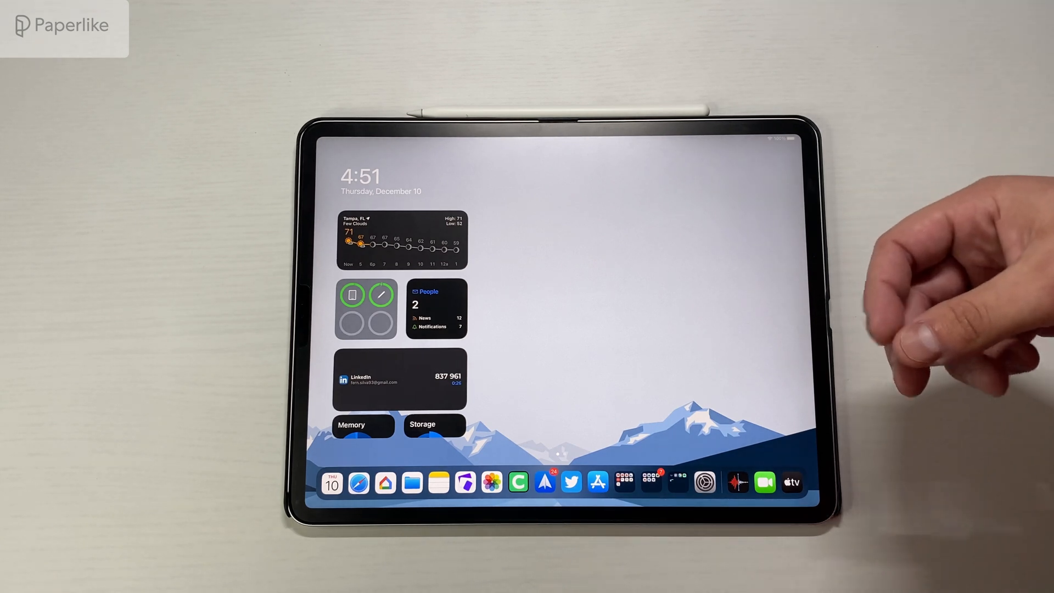
mouse_move(940, 303)
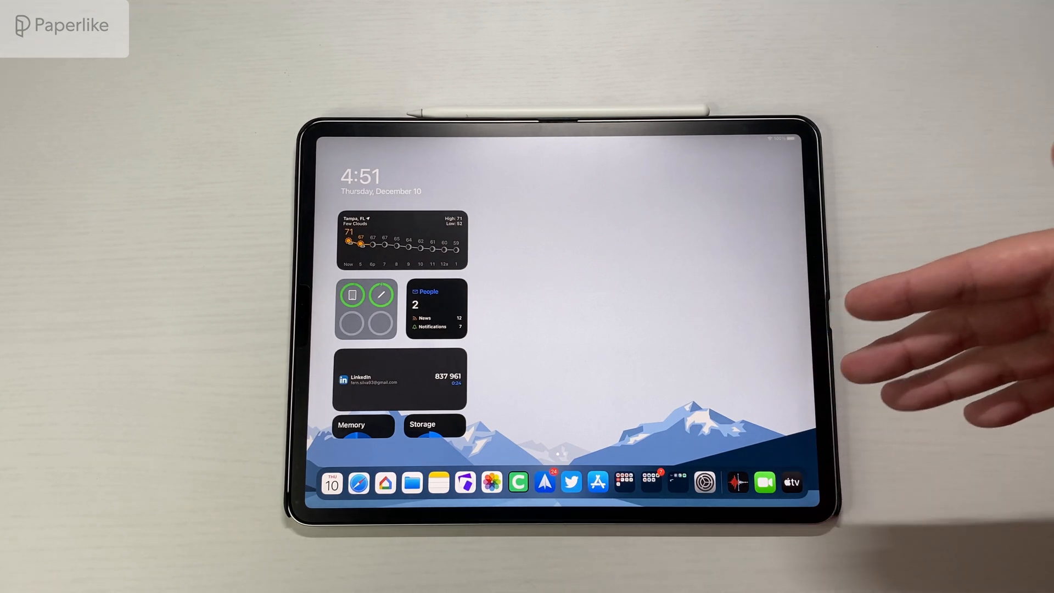